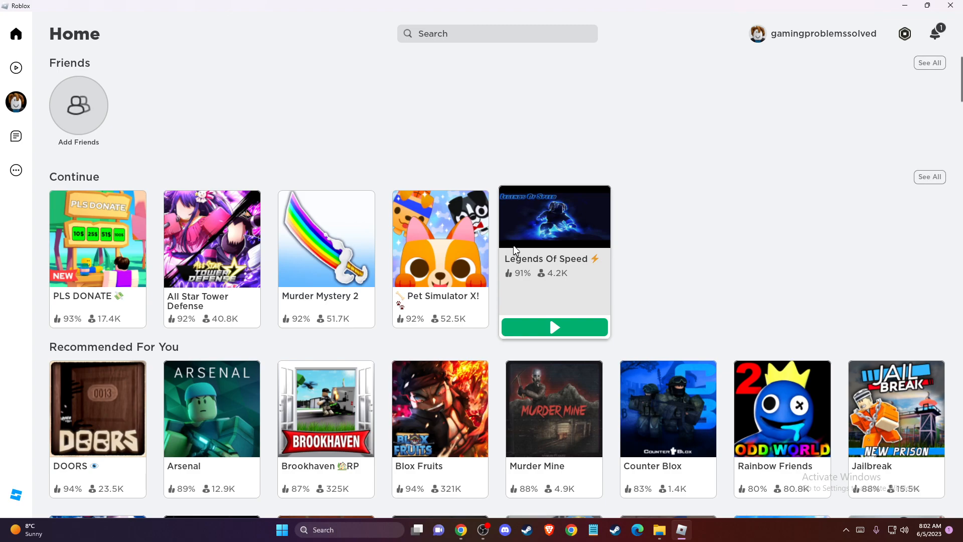
mouse_move(494, 234)
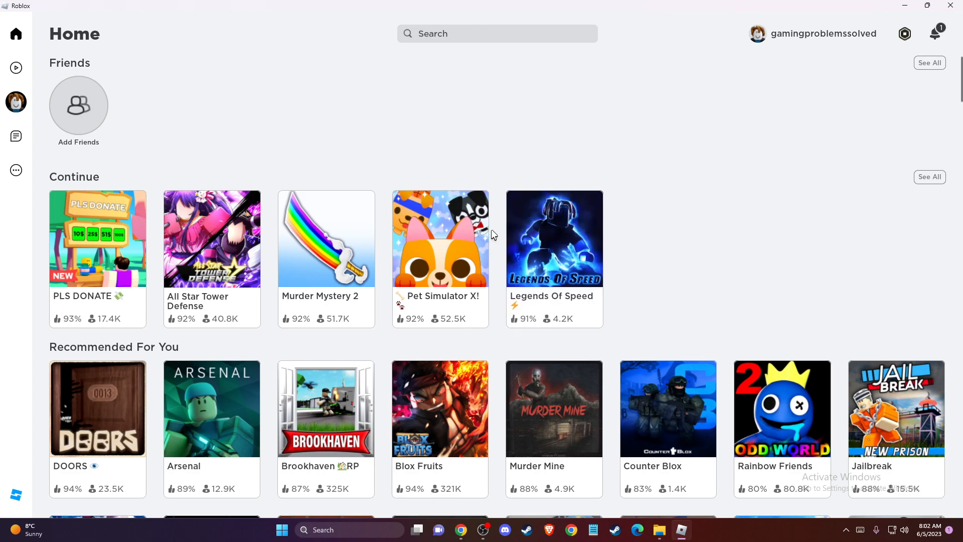
mouse_move(495, 235)
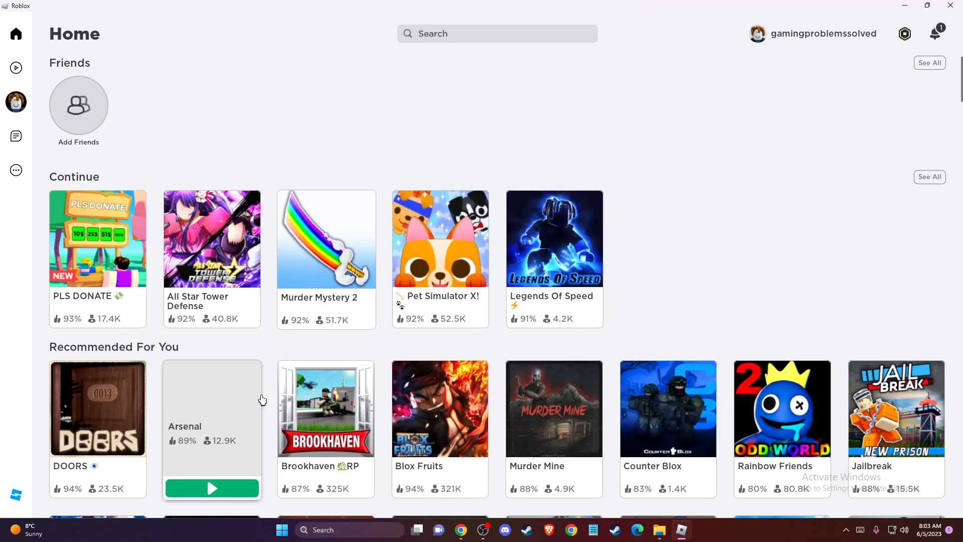
mouse_move(722, 96)
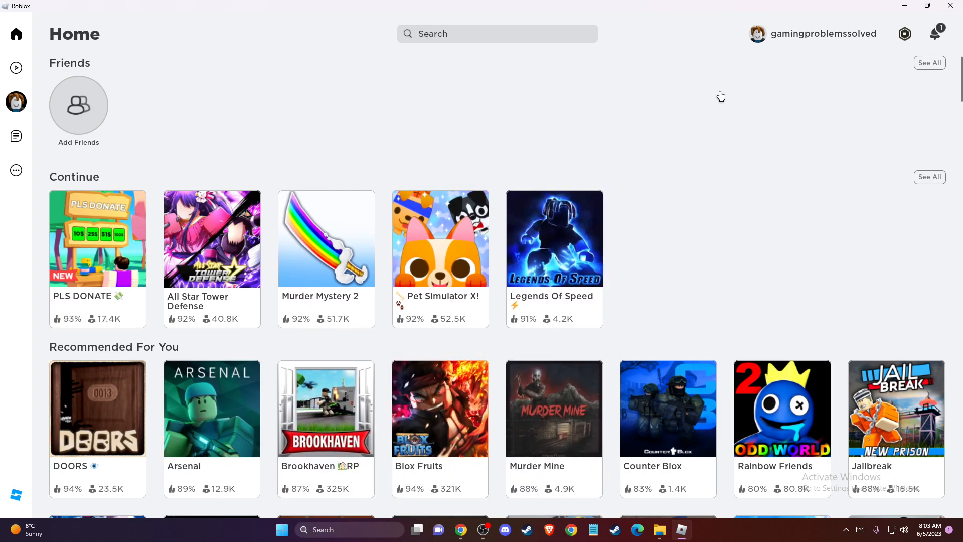
mouse_move(924, 33)
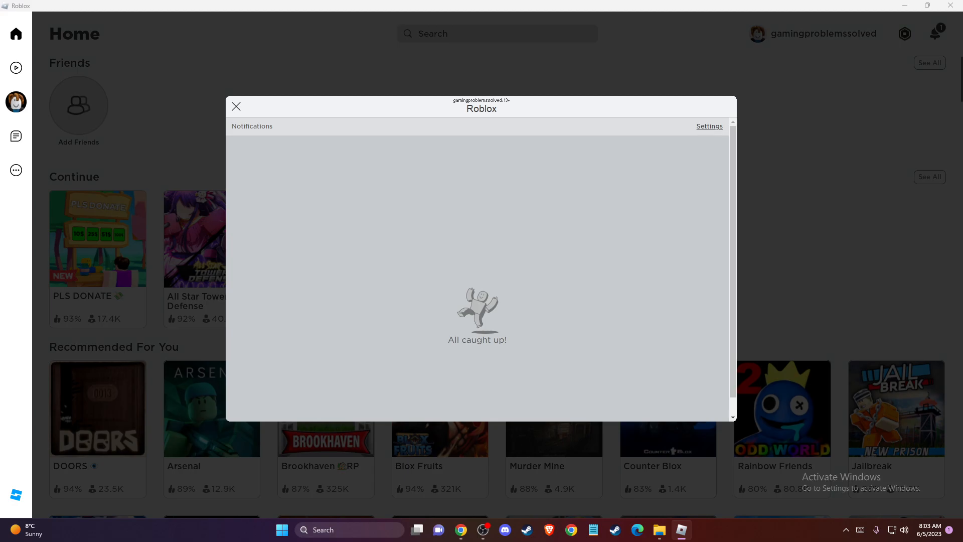
Open Settings from the notifications panel and show the Security page with Where You're Logged In
left_click(708, 126)
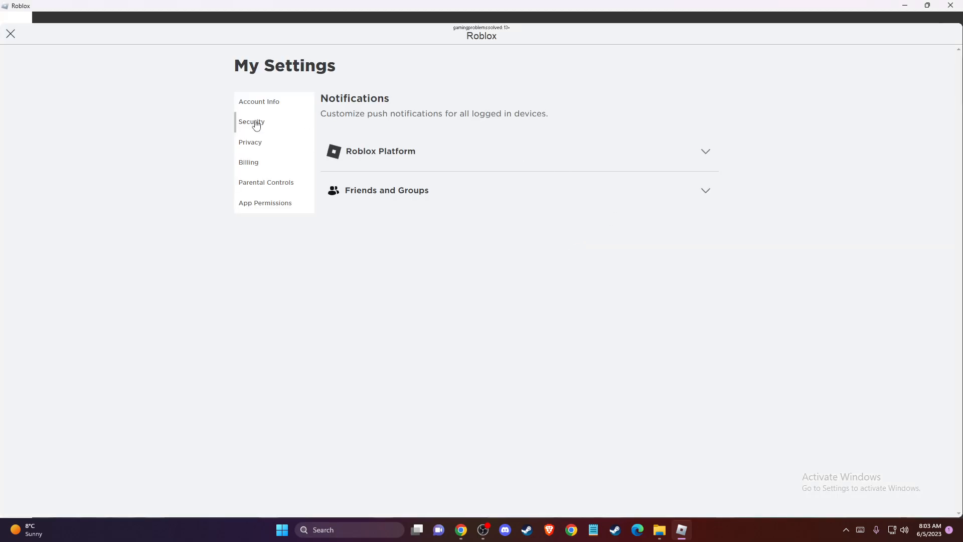
left_click(251, 122)
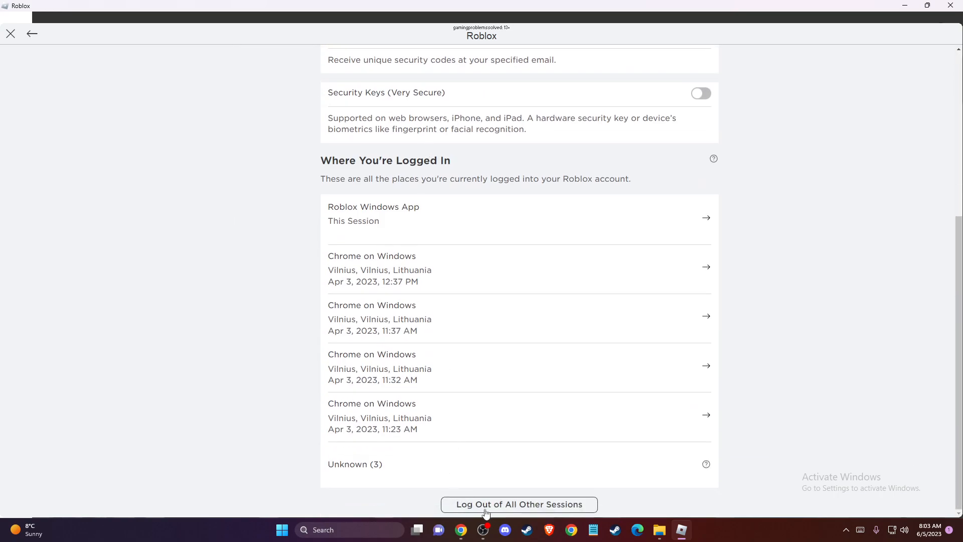
mouse_move(61, 64)
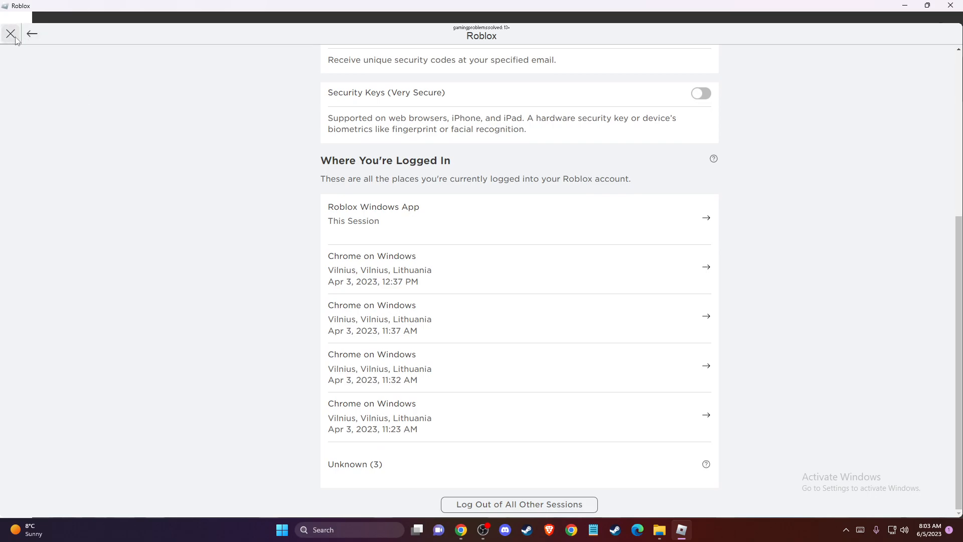
Close My Settings and scroll through the Continue and Recommended For You game lists
left_click(10, 33)
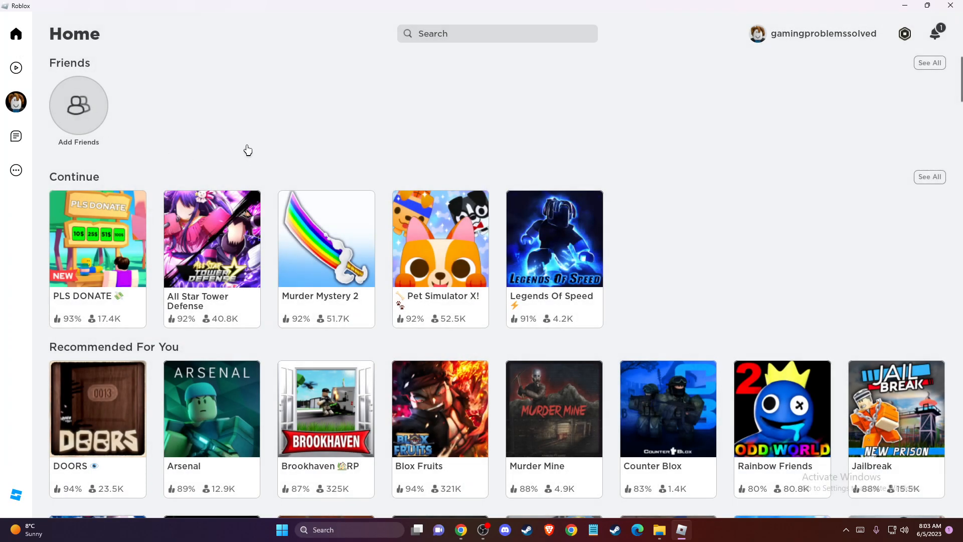
mouse_move(270, 189)
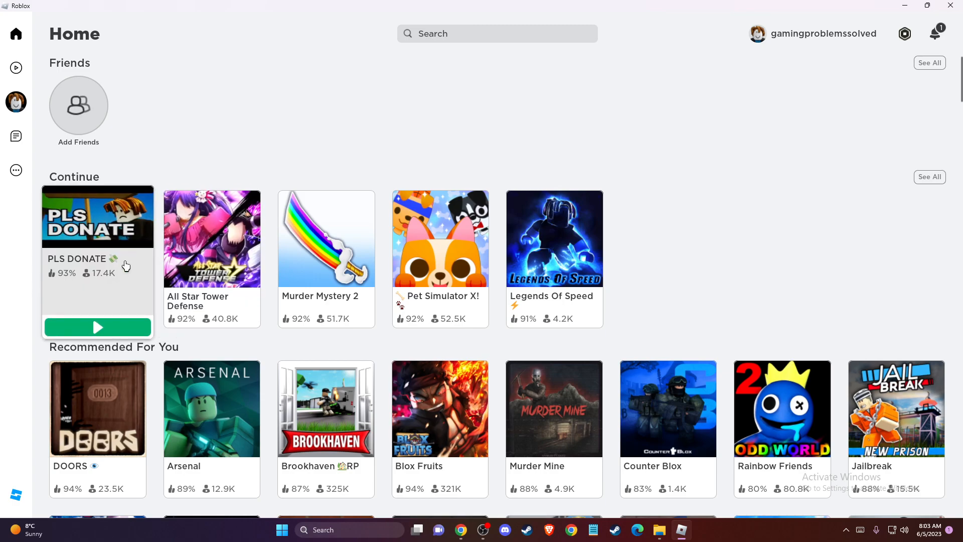
mouse_move(326, 258)
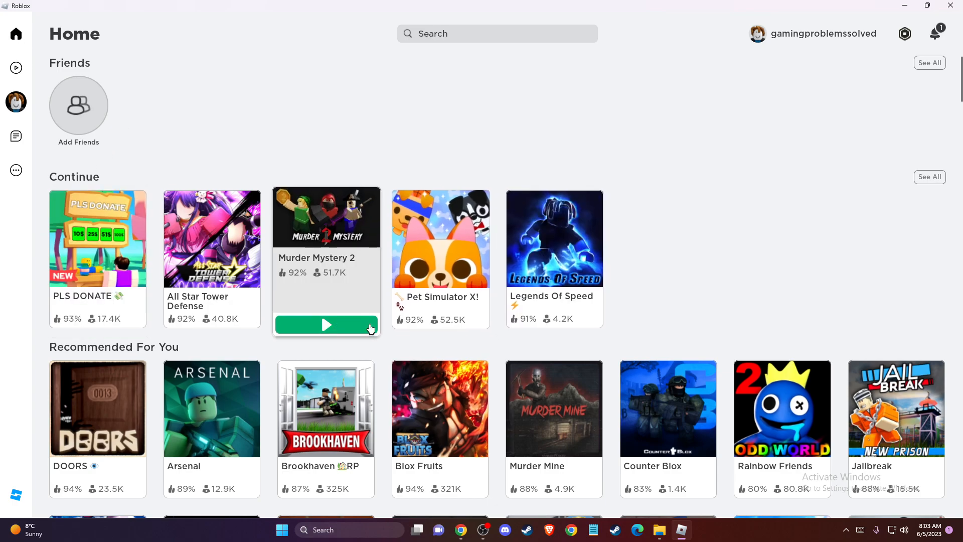
scroll("down", 3)
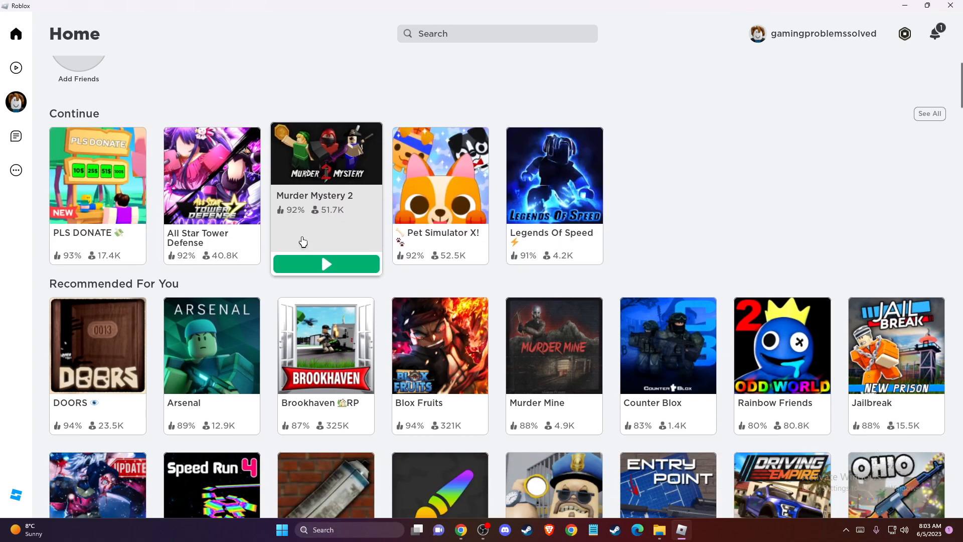
scroll("down", 3)
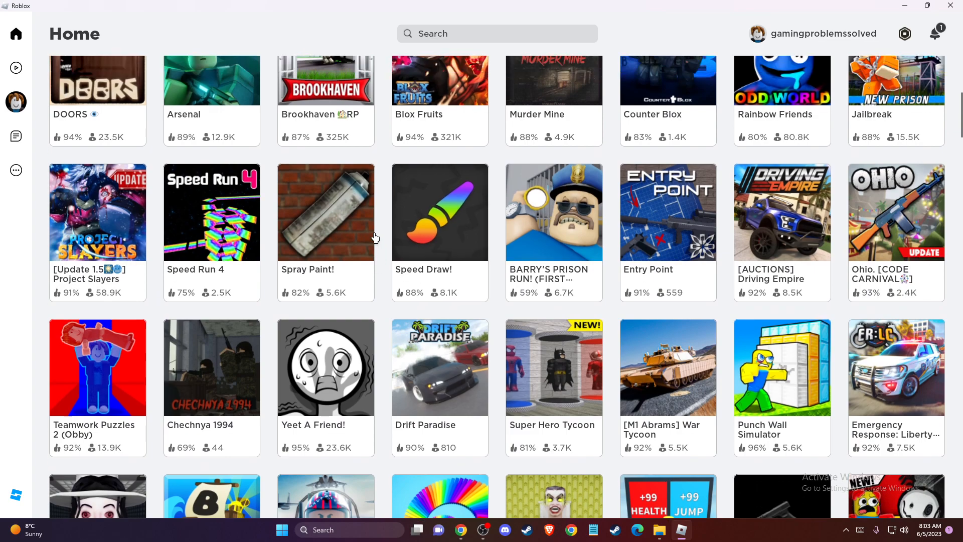
scroll("up", 3)
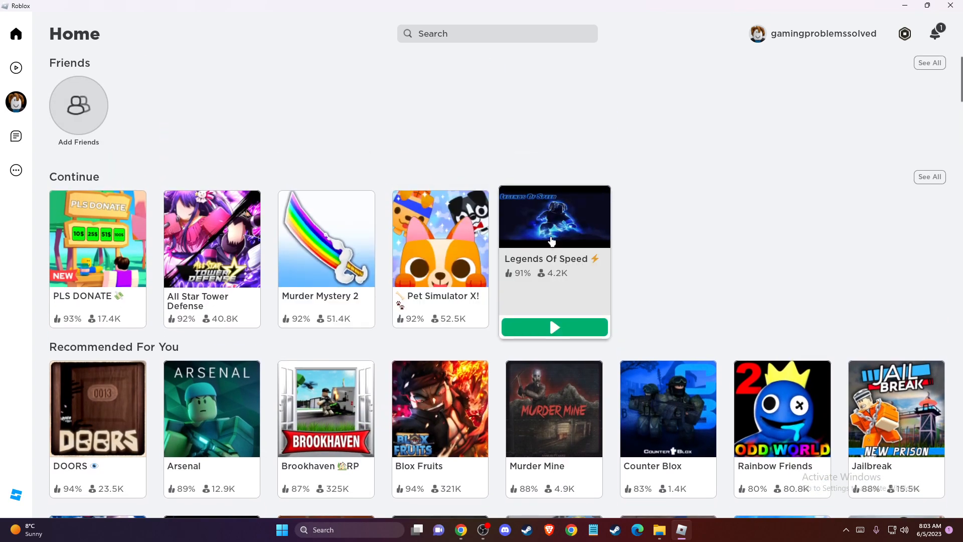
mouse_move(535, 223)
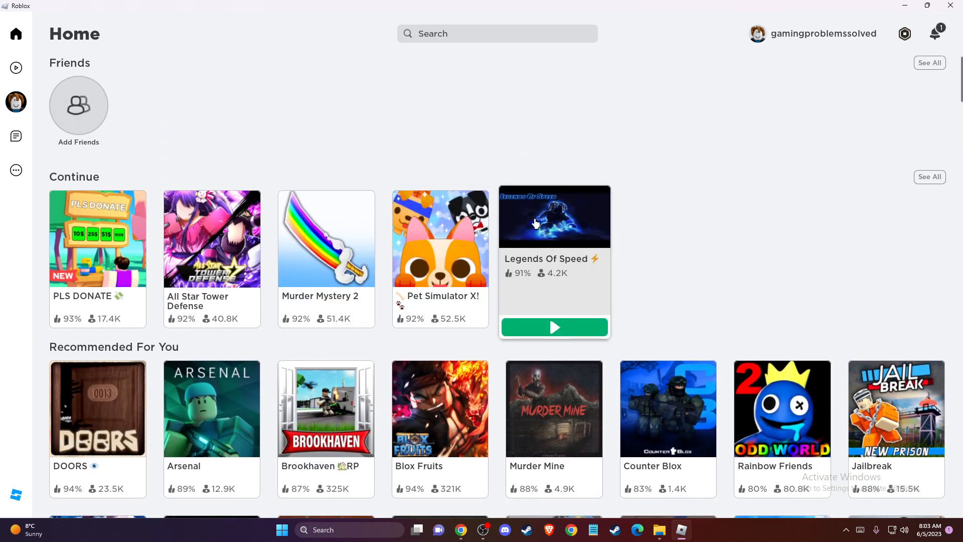
left_click(553, 216)
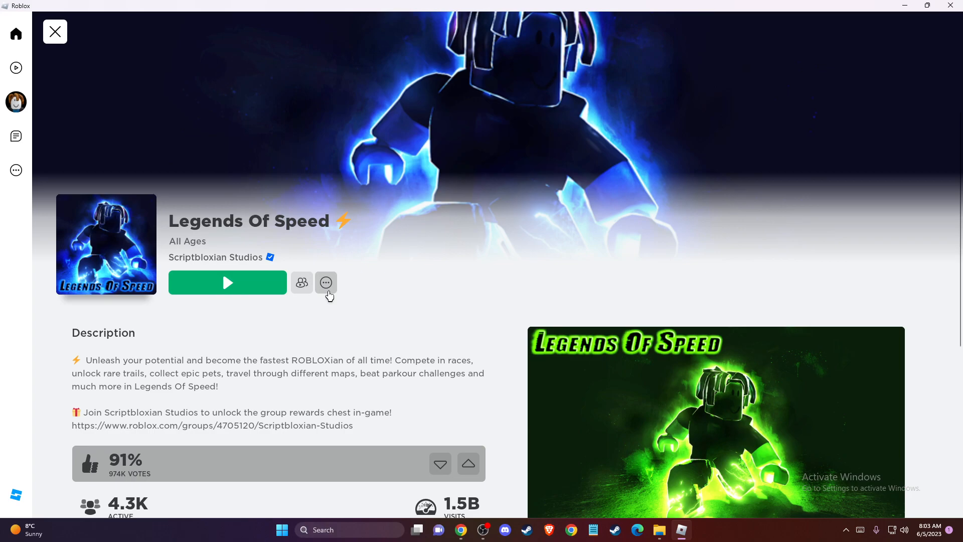
left_click(326, 283)
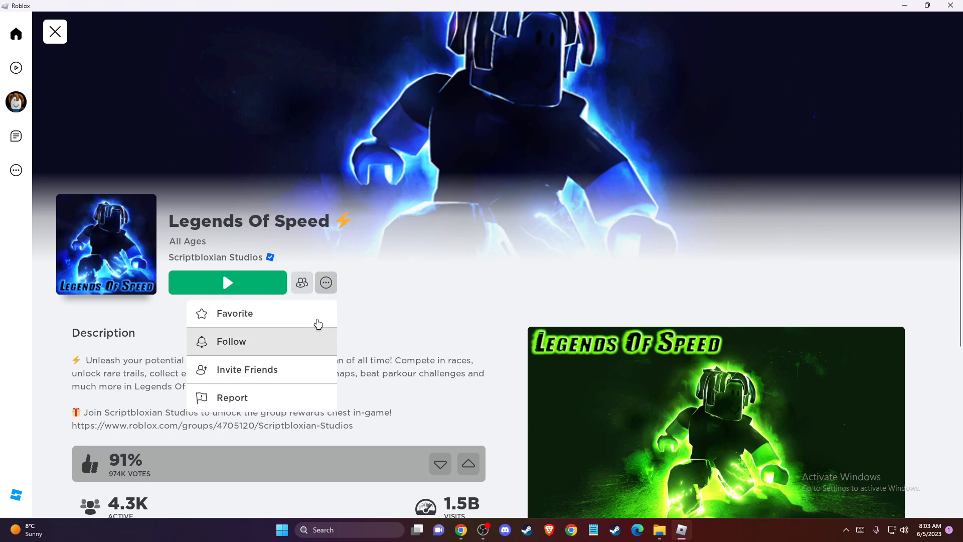
mouse_move(254, 367)
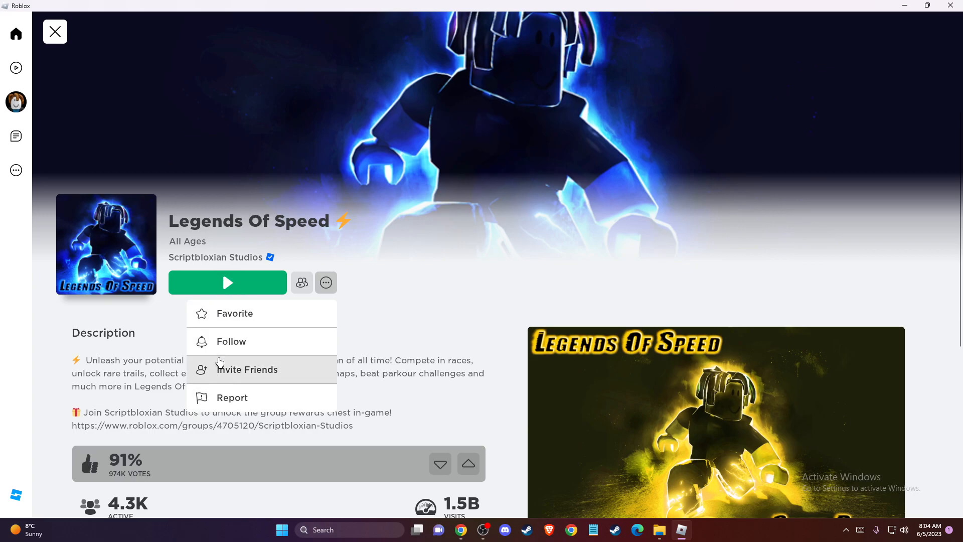
mouse_move(247, 364)
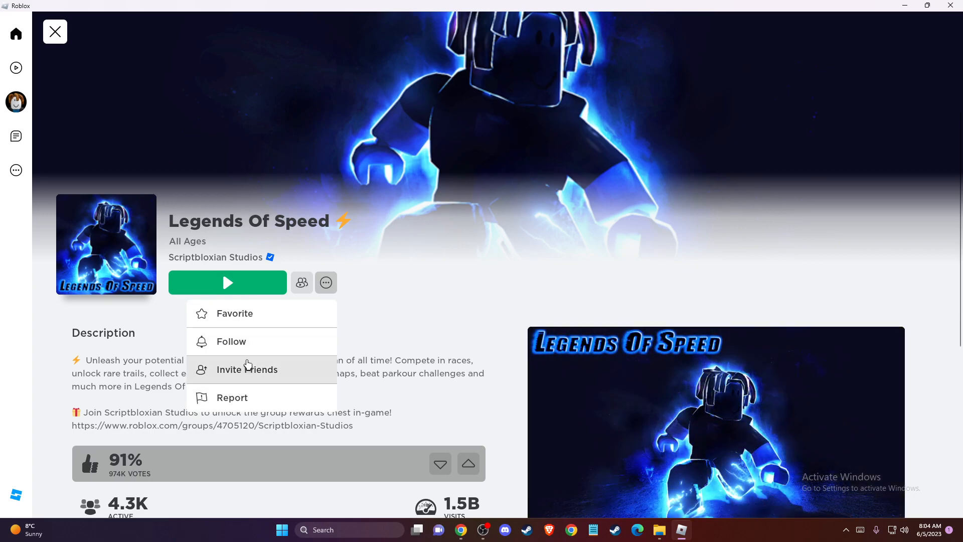
mouse_move(294, 289)
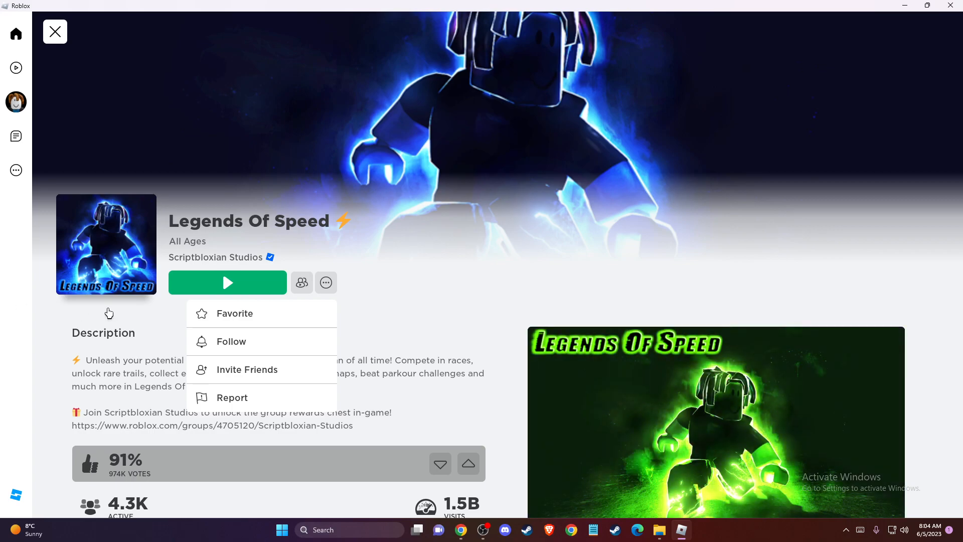
mouse_move(328, 217)
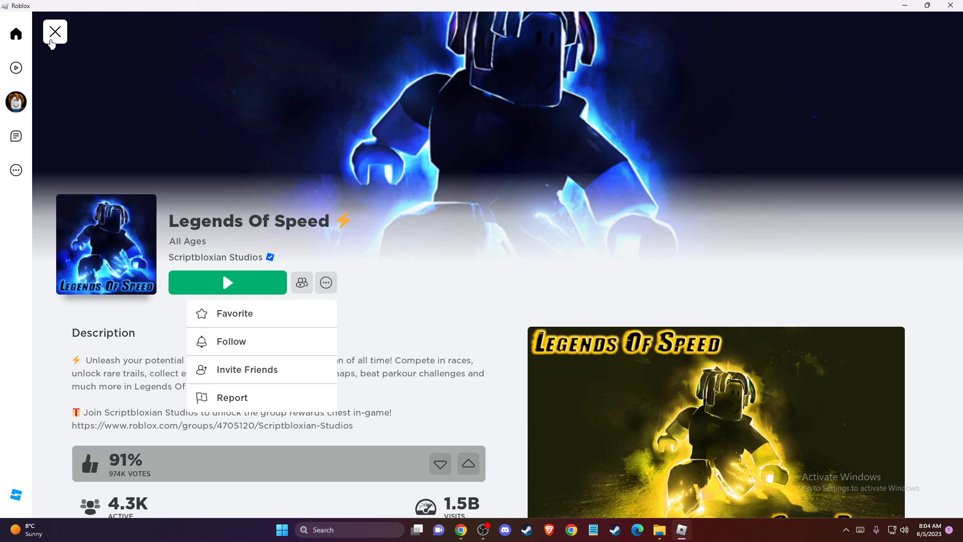
left_click(54, 31)
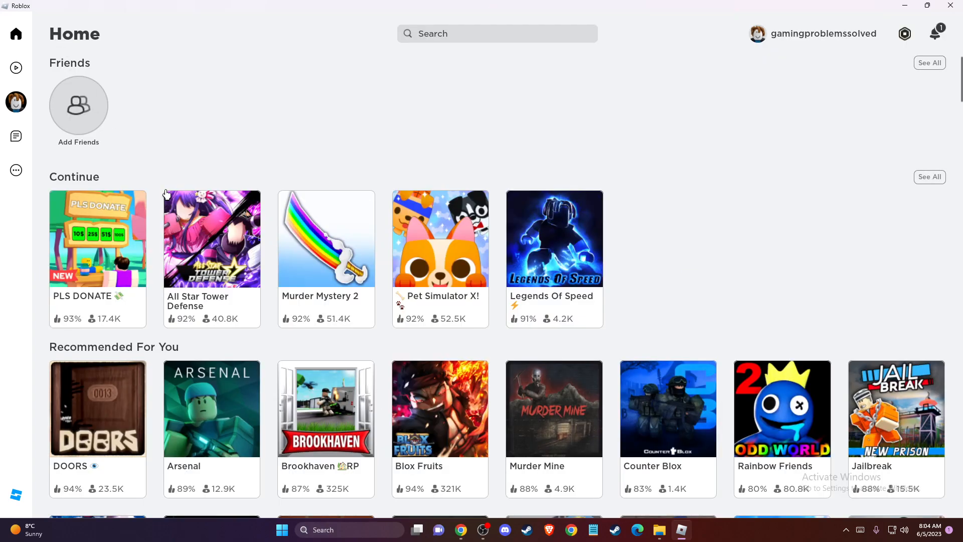